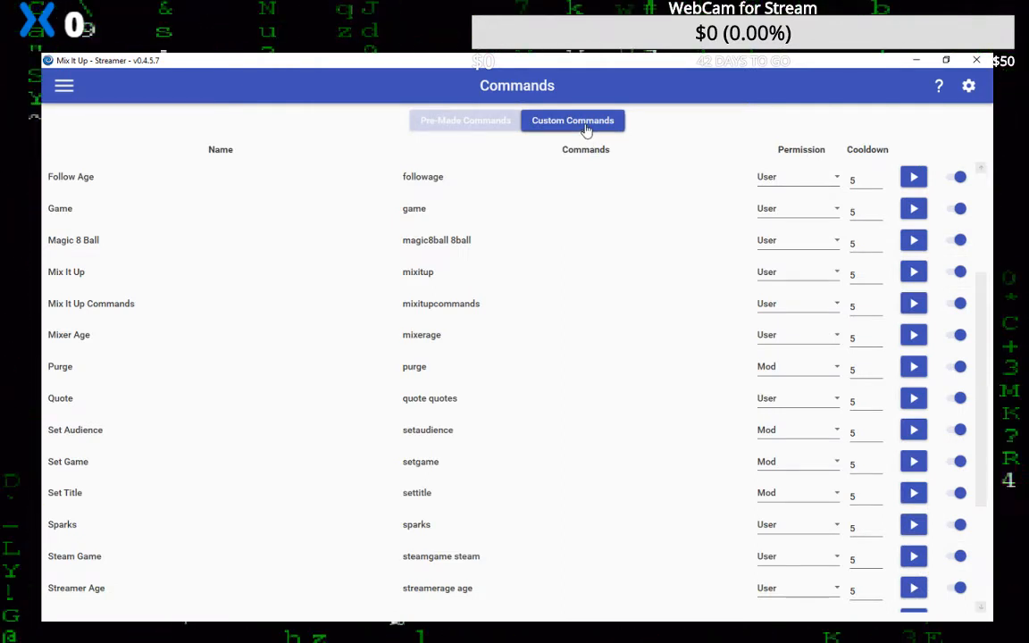
# Step: From Custom Commands, discard a blank Advanced Command and edit the existing legosuggest command
pyautogui.click(465, 120)
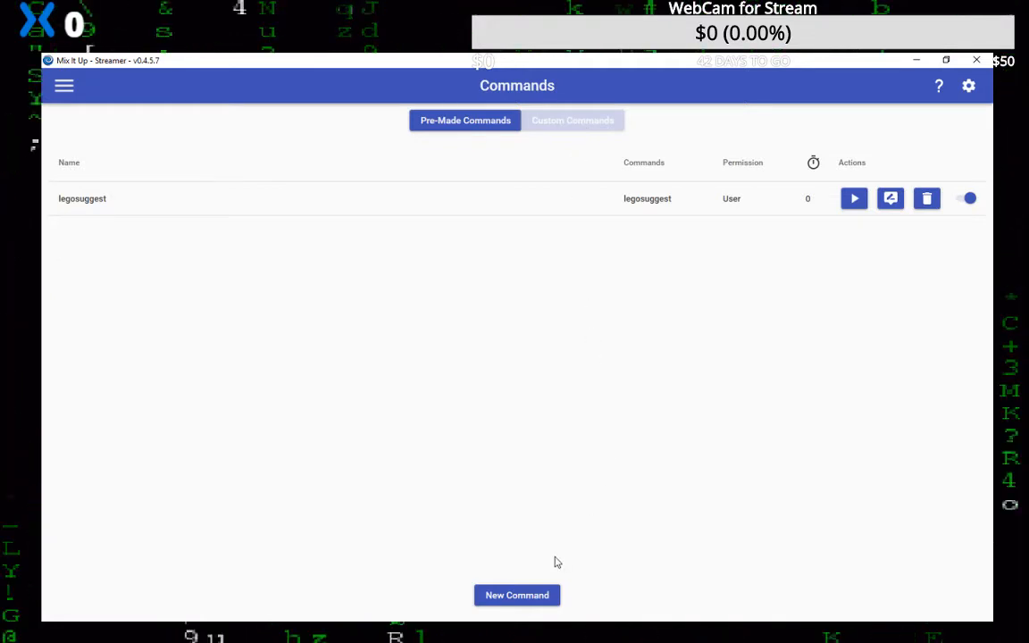
pyautogui.click(516, 595)
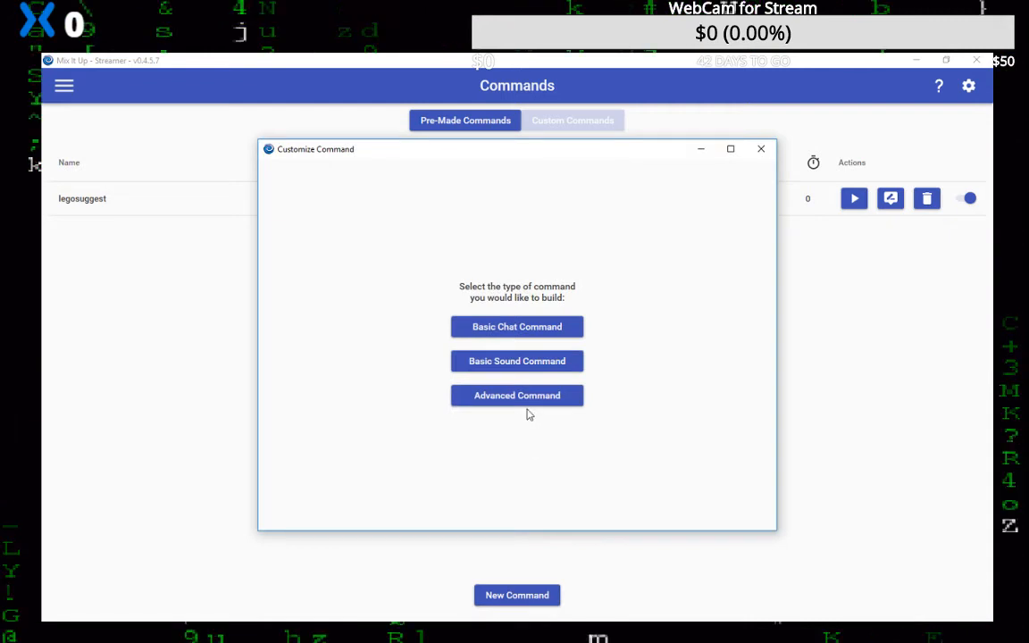
pyautogui.click(516, 395)
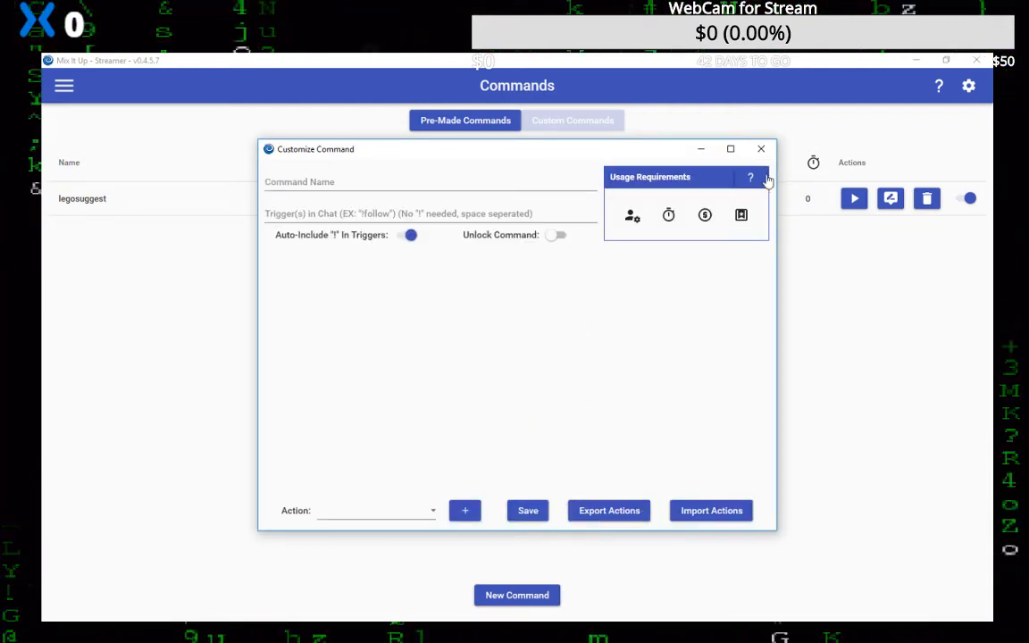
pyautogui.click(761, 148)
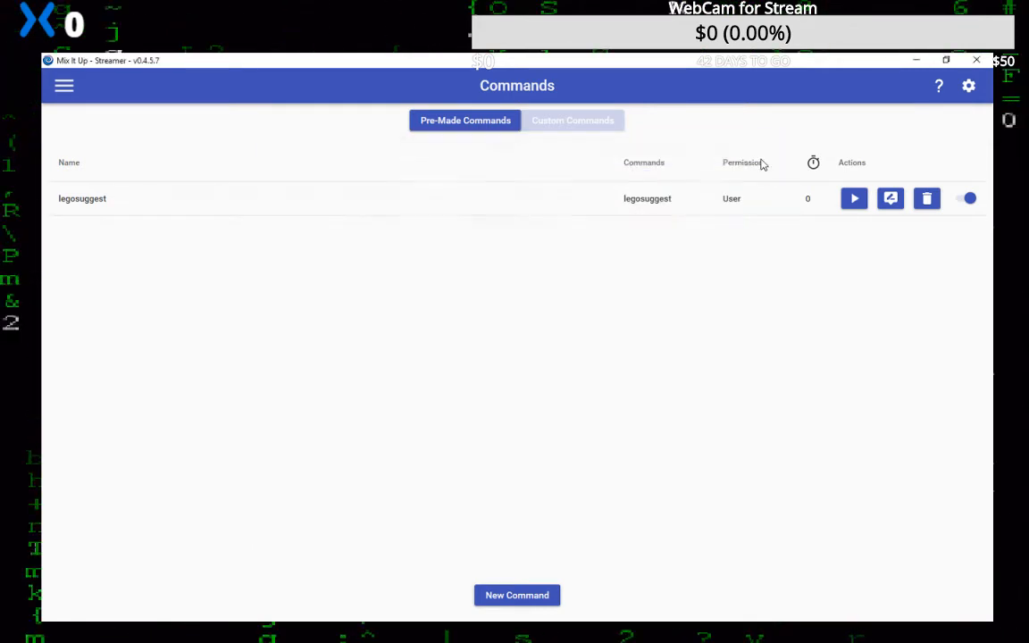
pyautogui.click(890, 198)
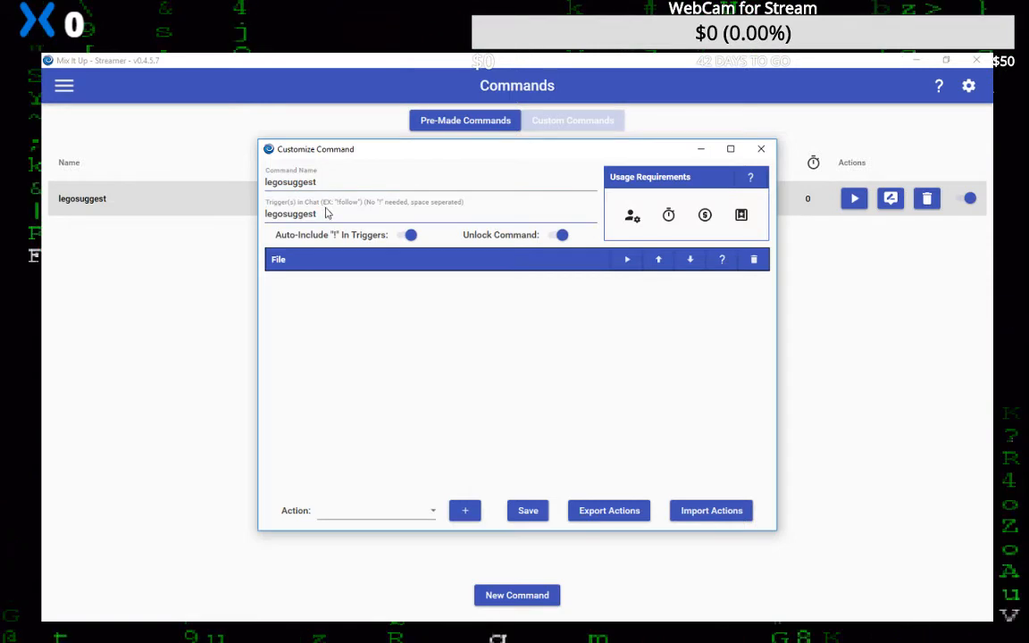
pyautogui.click(322, 214)
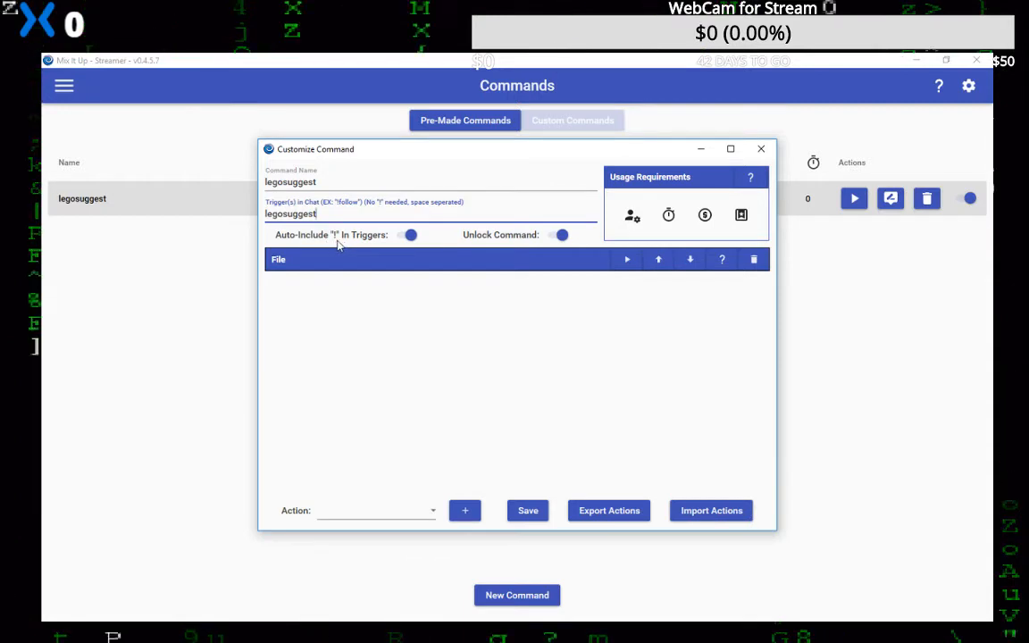
pyautogui.moveTo(581, 241)
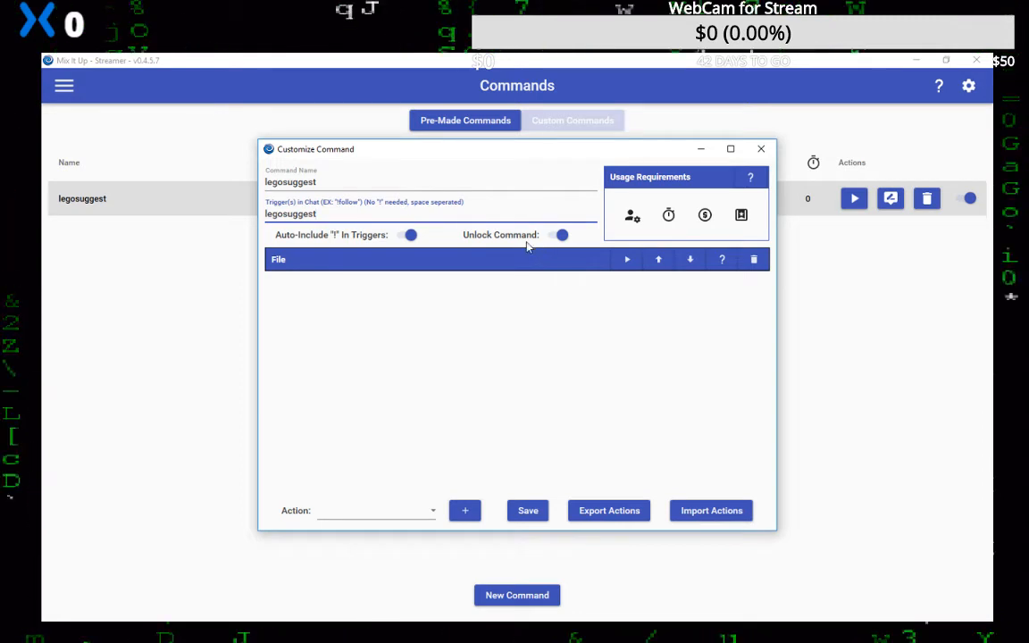
pyautogui.moveTo(618, 239)
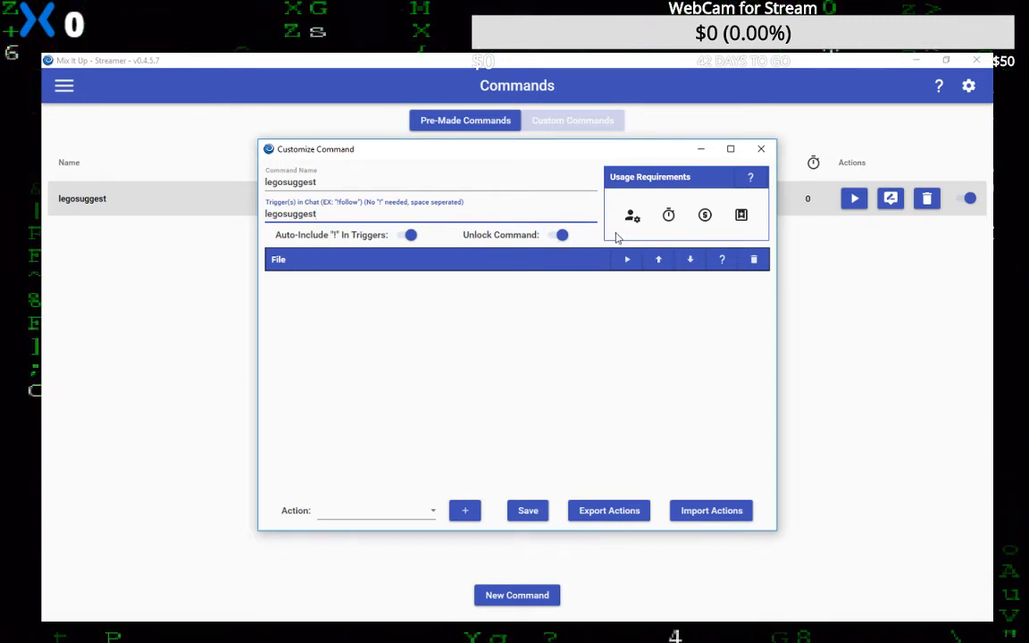
pyautogui.moveTo(614, 286)
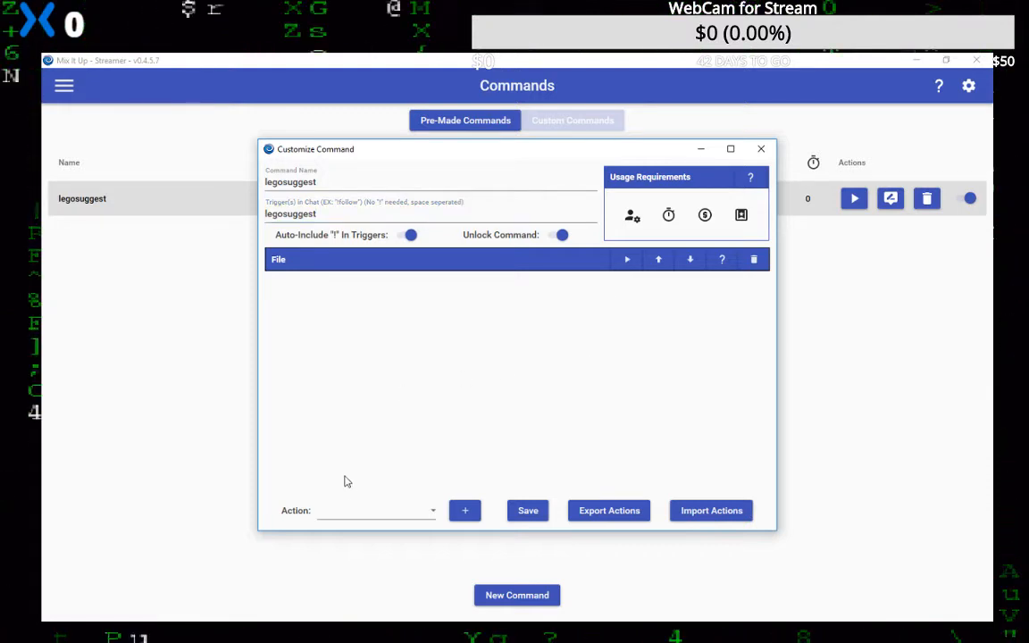
# Step: Set the File action's operation to Append To File, saving $username, $allargs
pyautogui.click(375, 511)
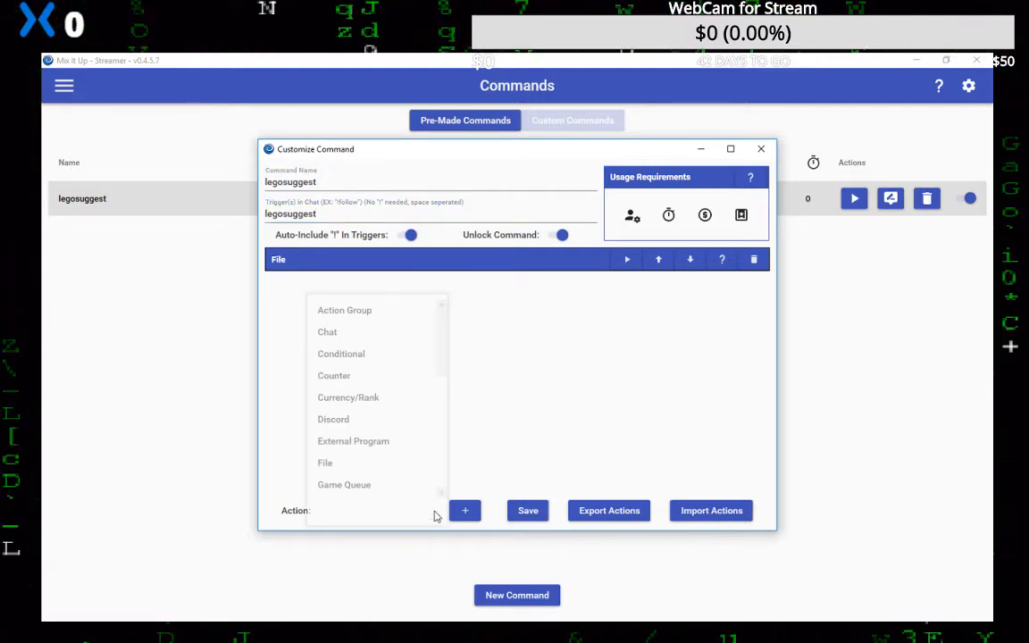
pyautogui.scroll(-3)
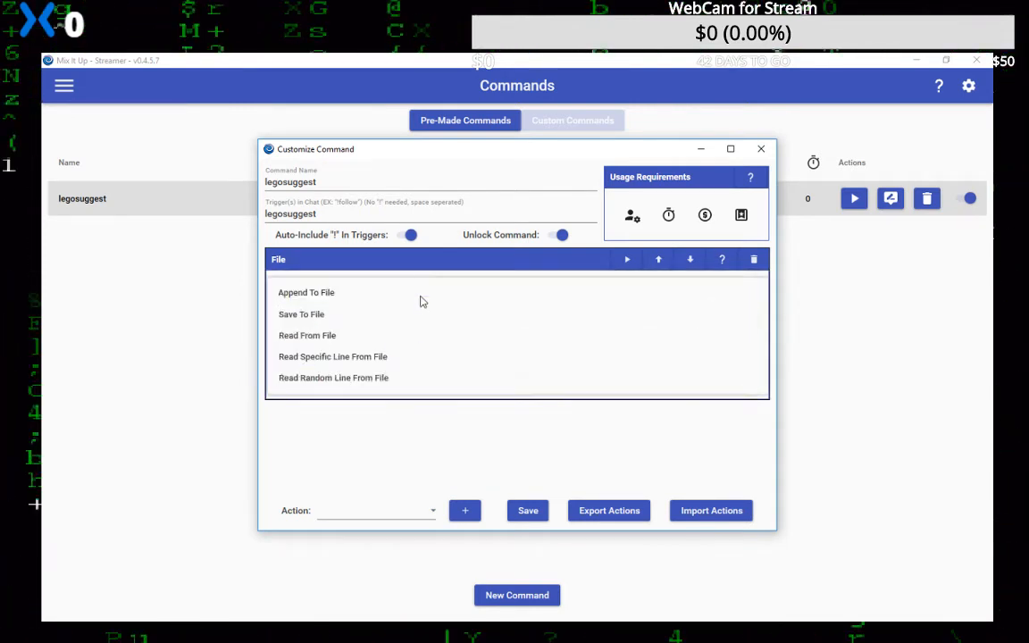
pyautogui.click(307, 293)
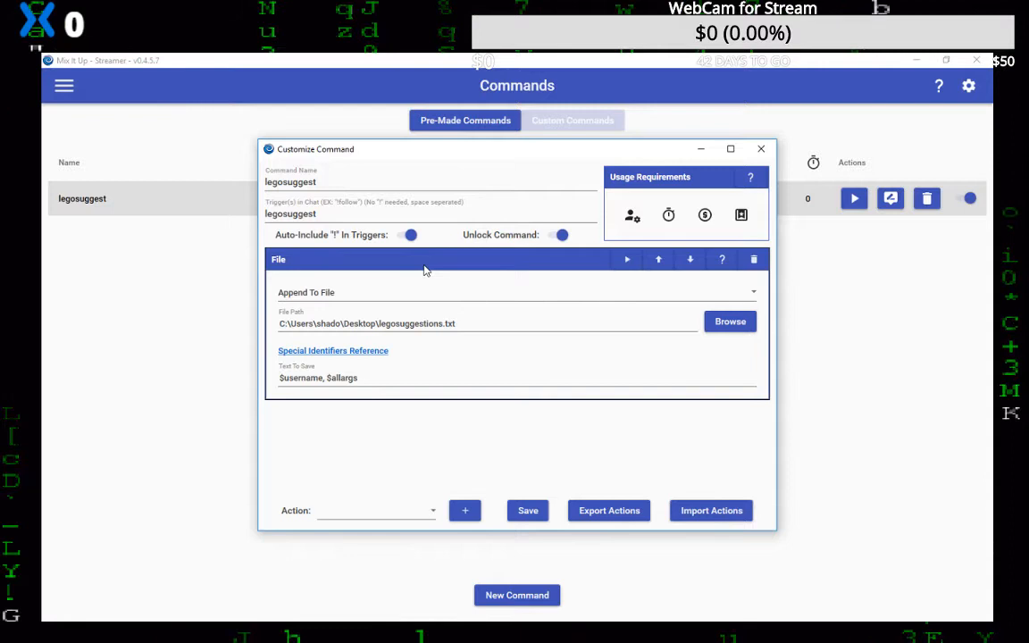
pyautogui.moveTo(755, 300)
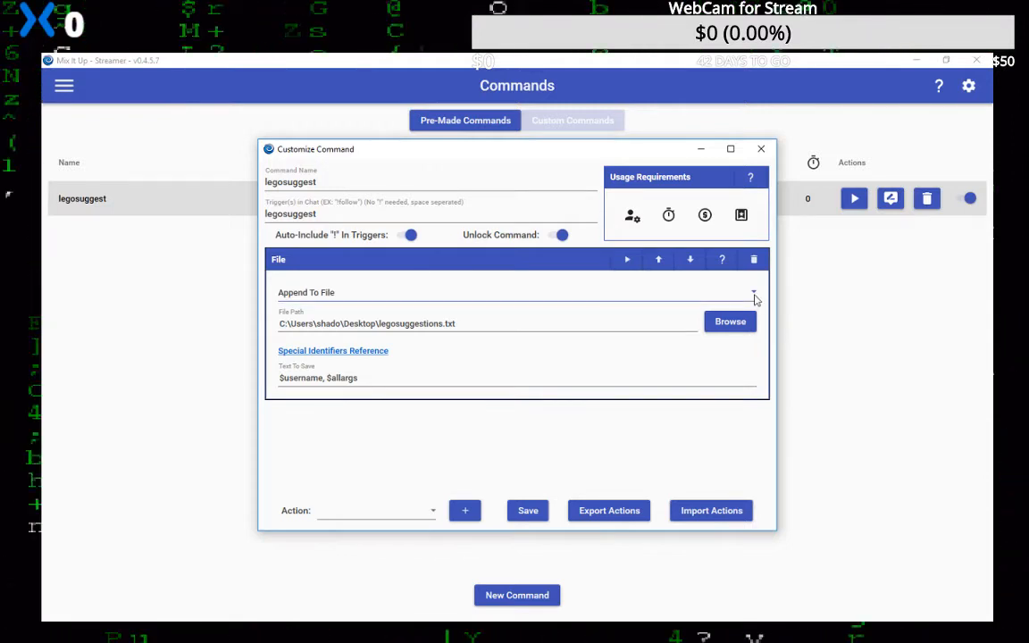
pyautogui.click(754, 293)
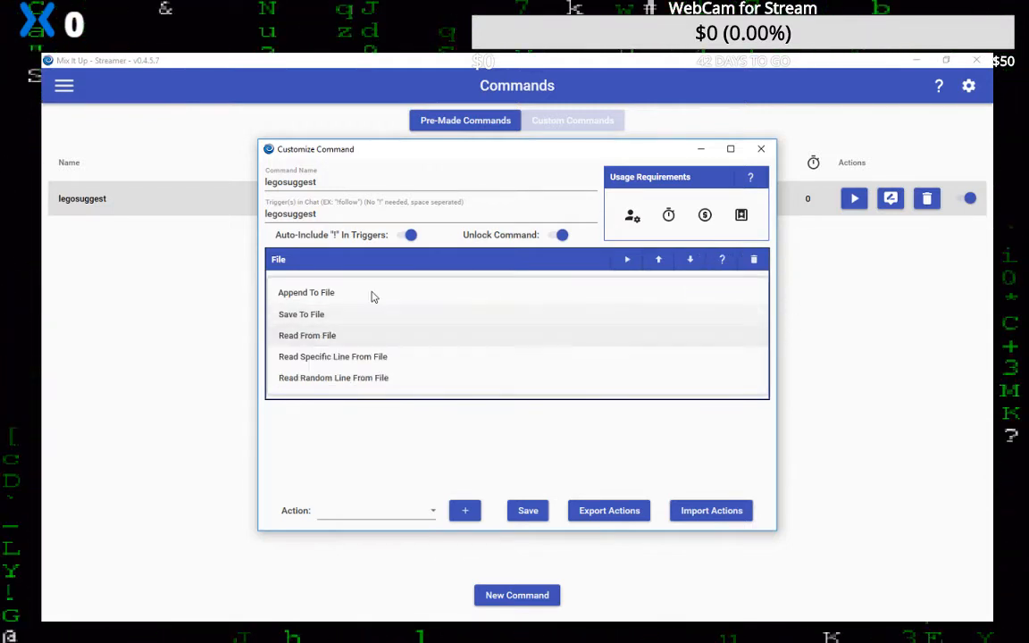
pyautogui.click(305, 293)
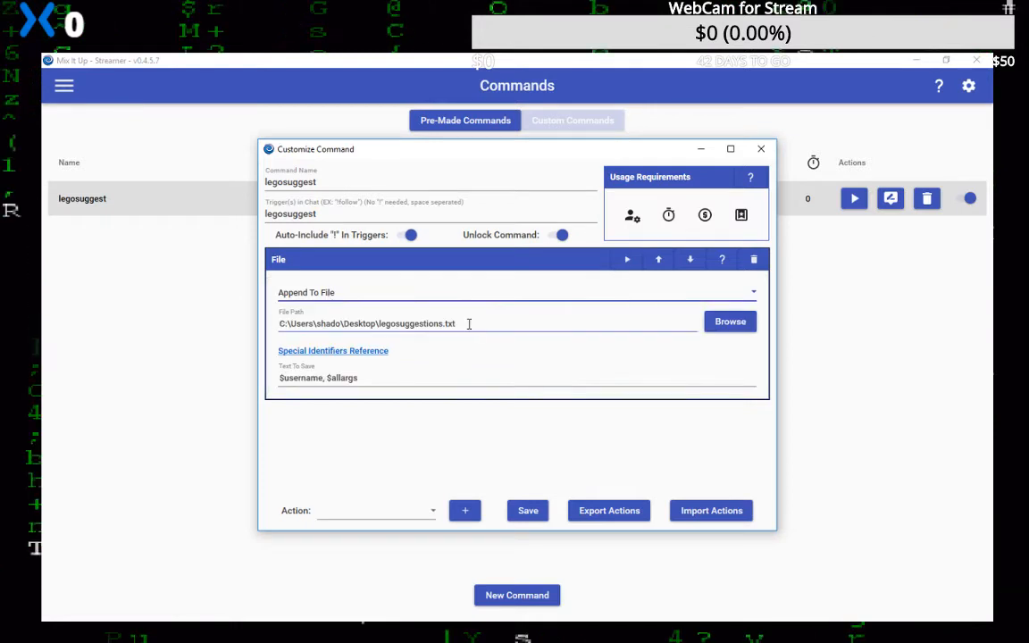
pyautogui.moveTo(651, 347)
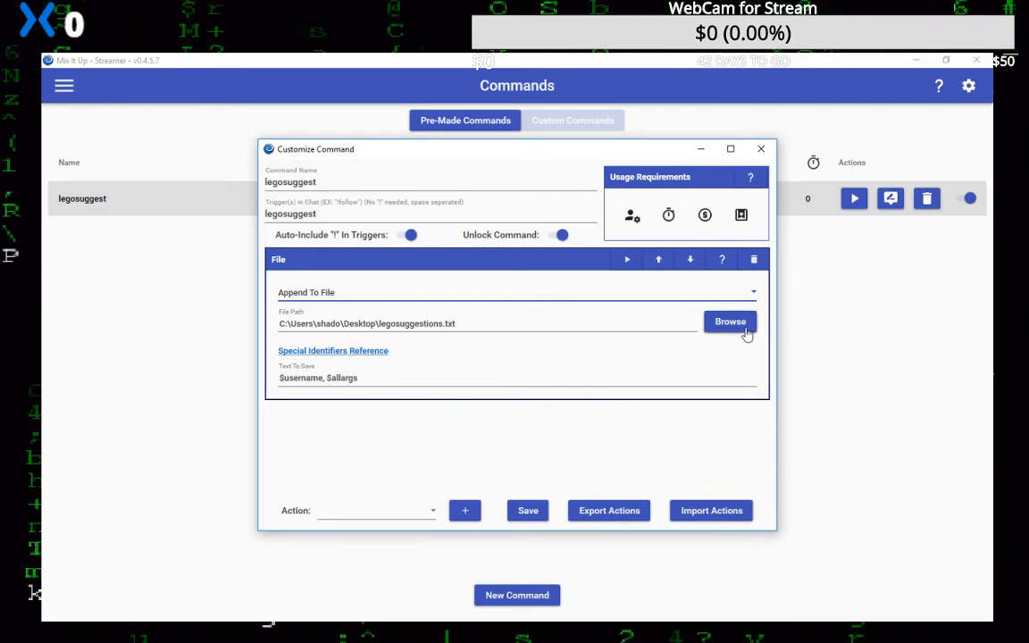
# Step: Browse to a new lego.txt file on the Desktop as the append target
pyautogui.click(729, 322)
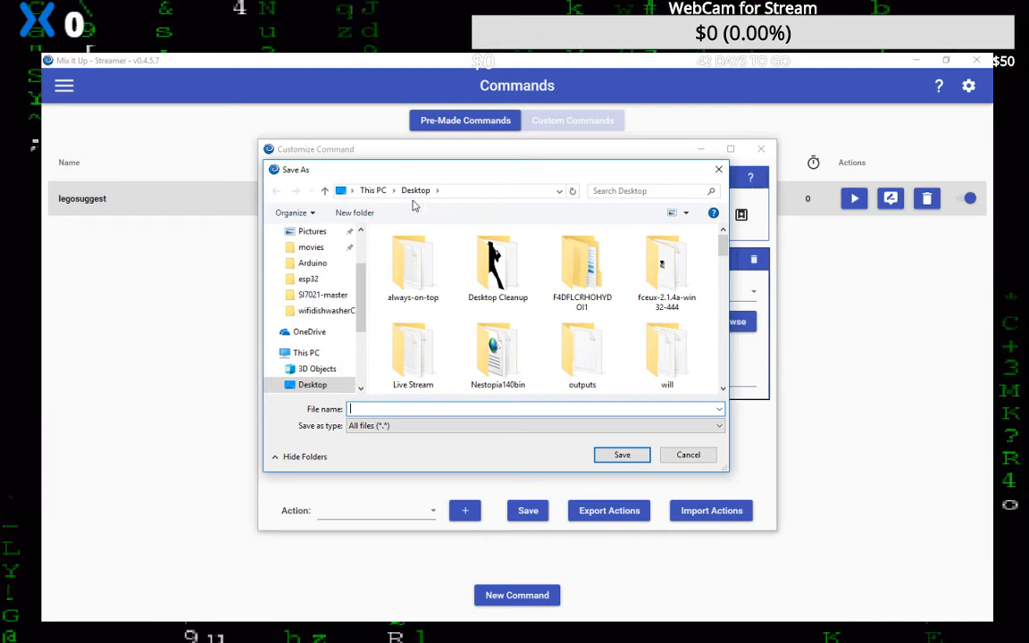
pyautogui.click(312, 384)
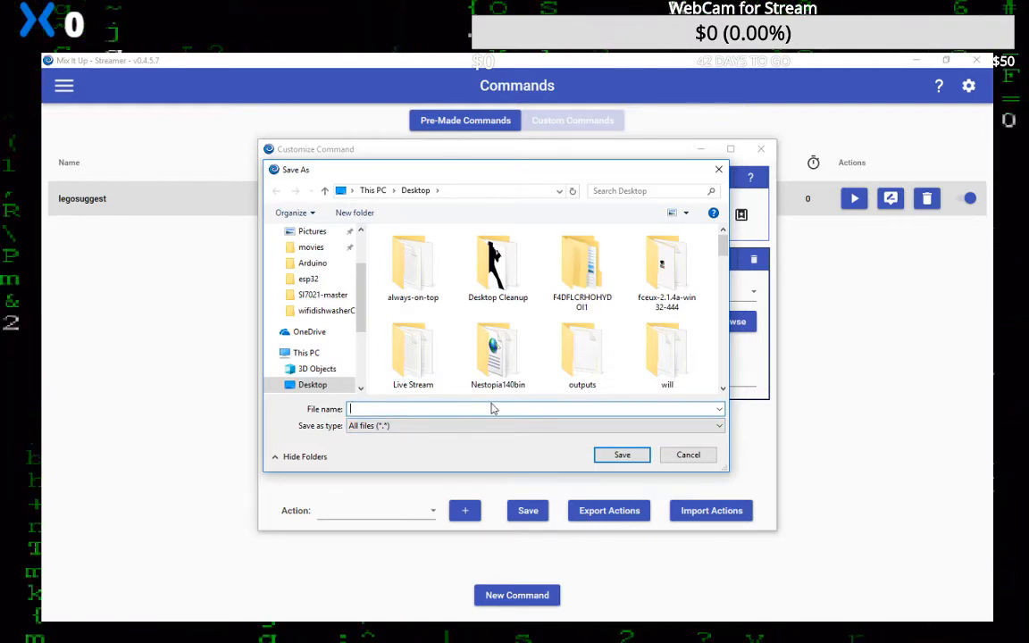
pyautogui.write('lego.txt')
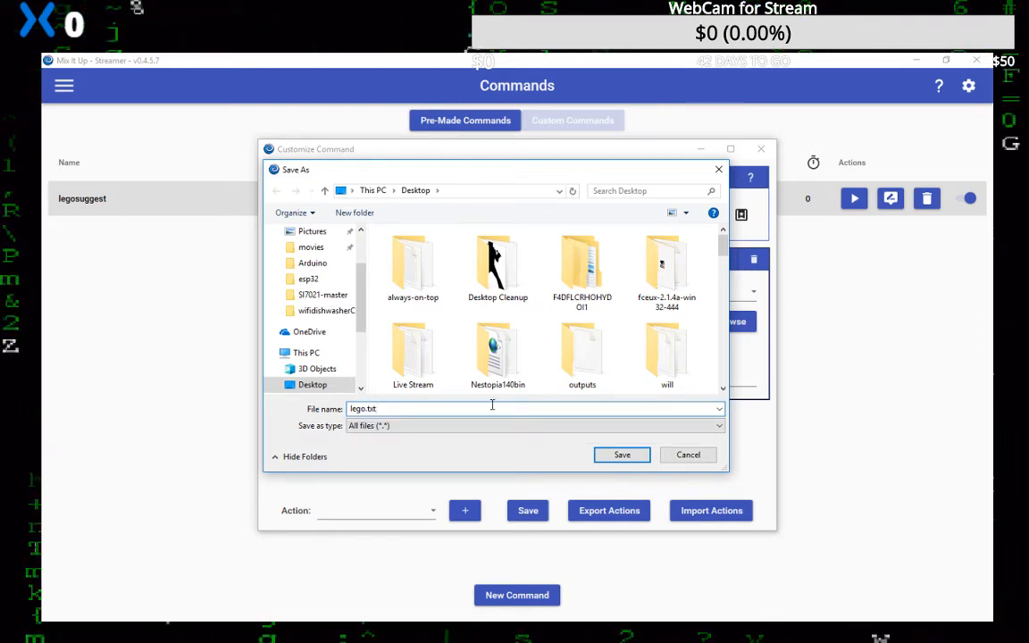
pyautogui.click(621, 456)
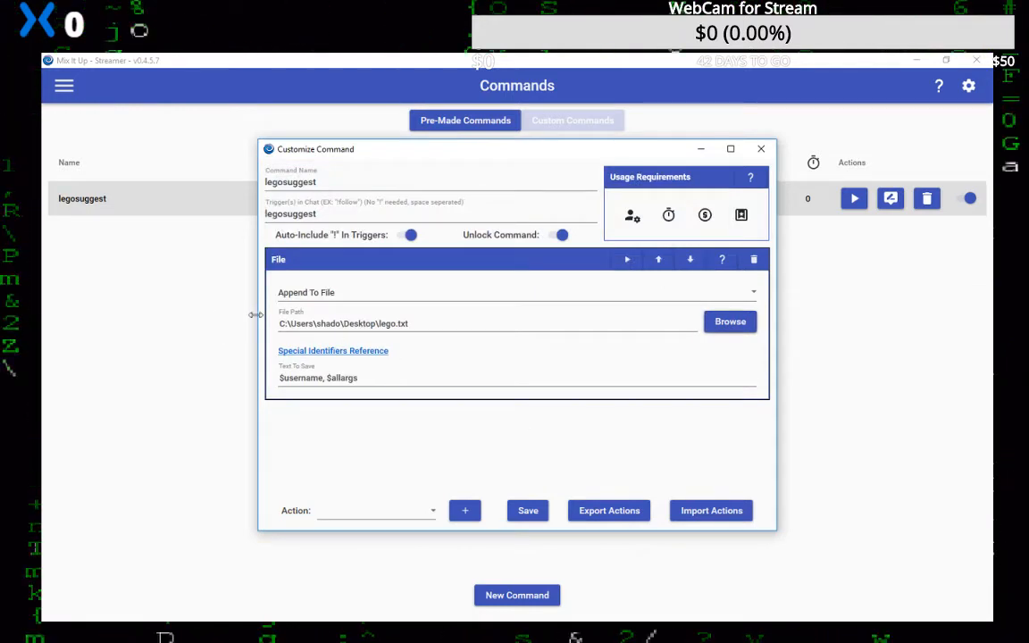
pyautogui.click(402, 323)
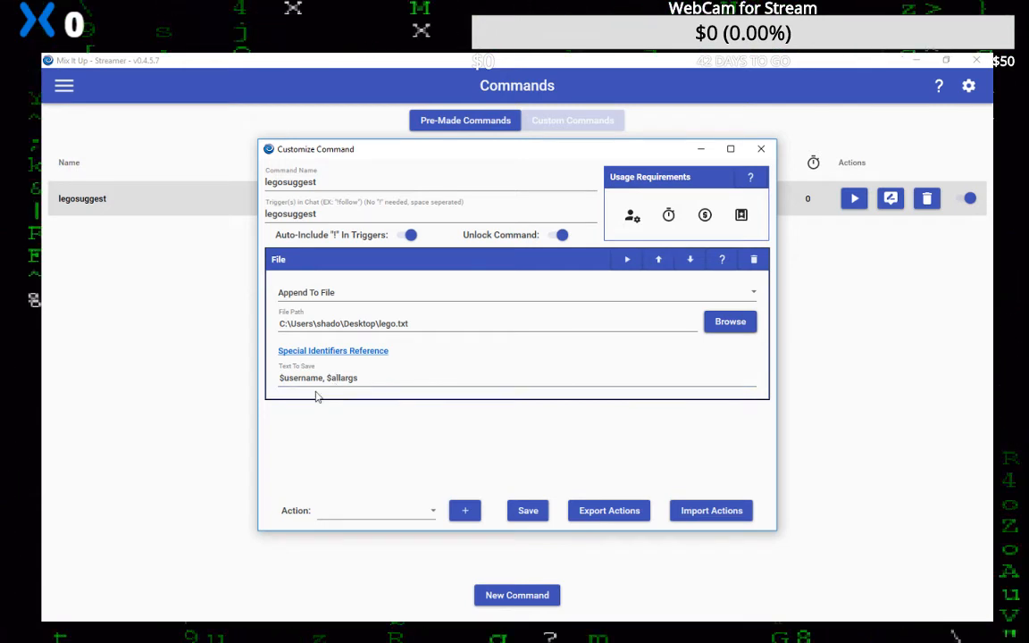
pyautogui.moveTo(332, 350)
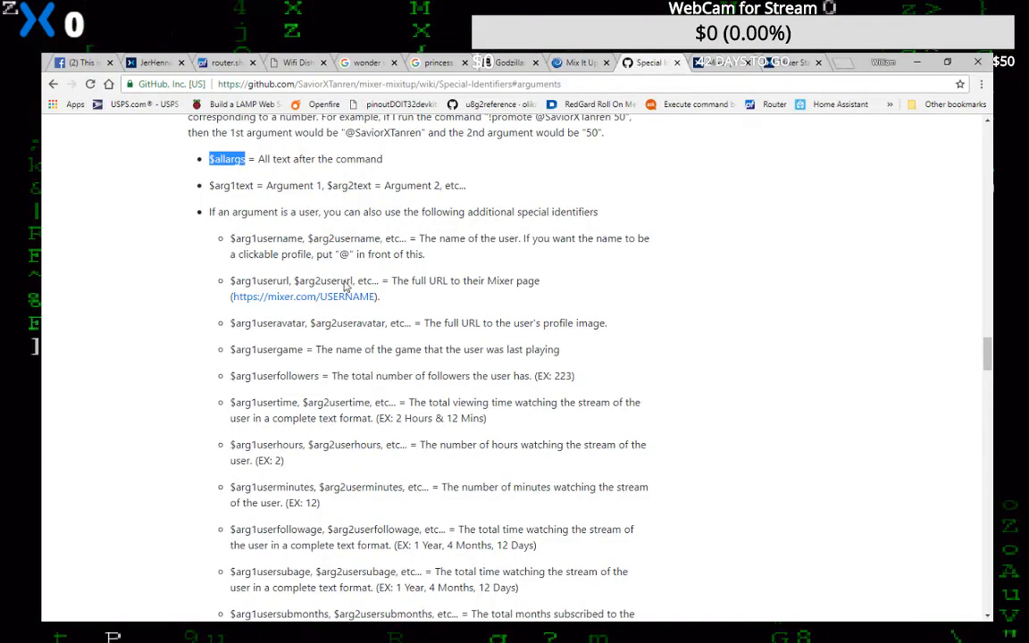
# Step: Find the General date/time identifiers on the wiki page and select $date to copy
pyautogui.scroll(-3)
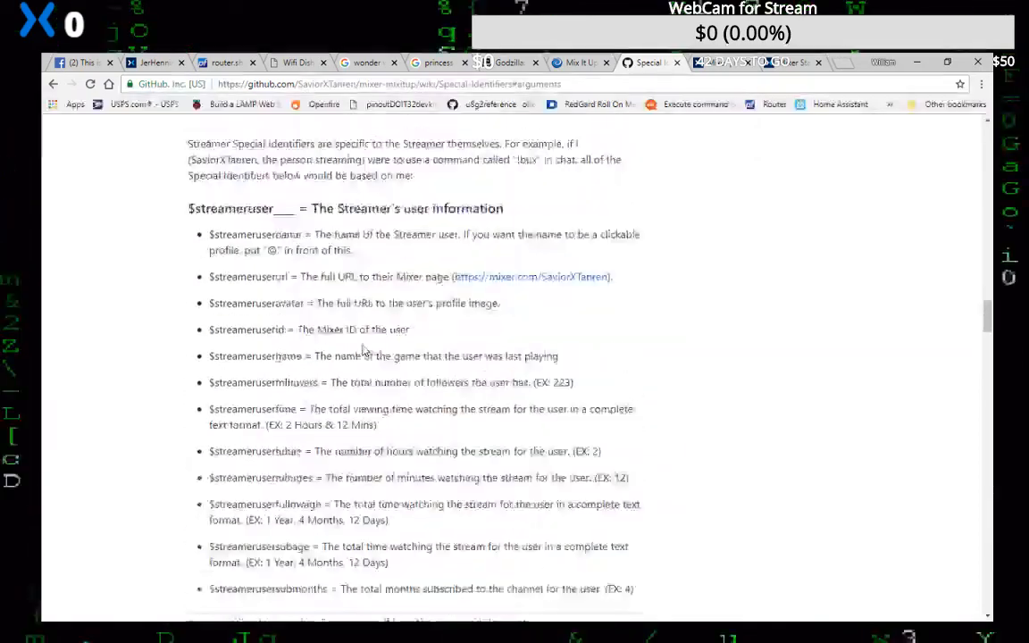
pyautogui.scroll(-3)
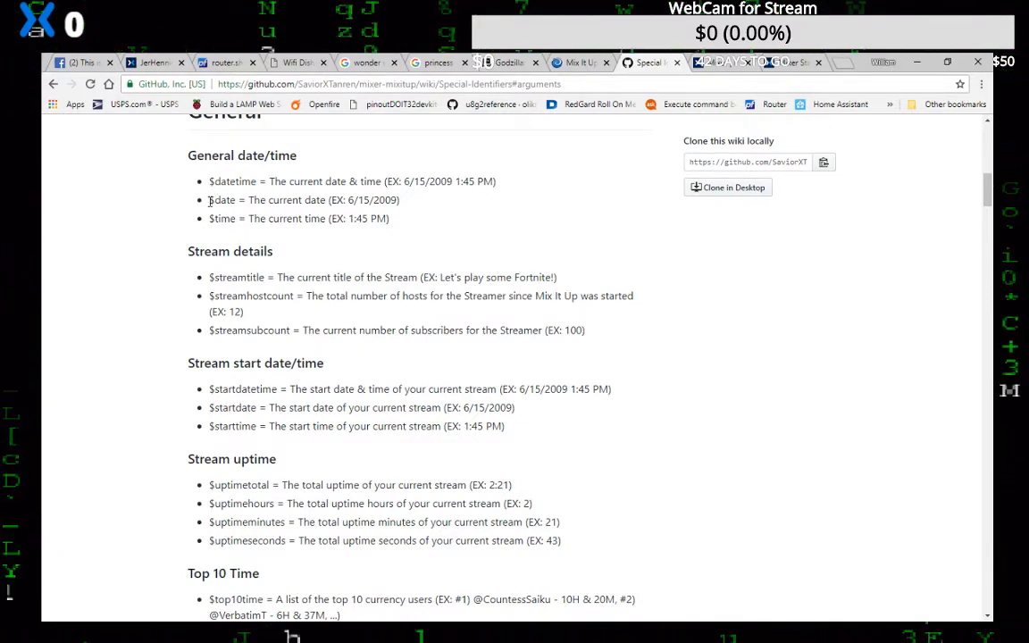
pyautogui.doubleClick(222, 200)
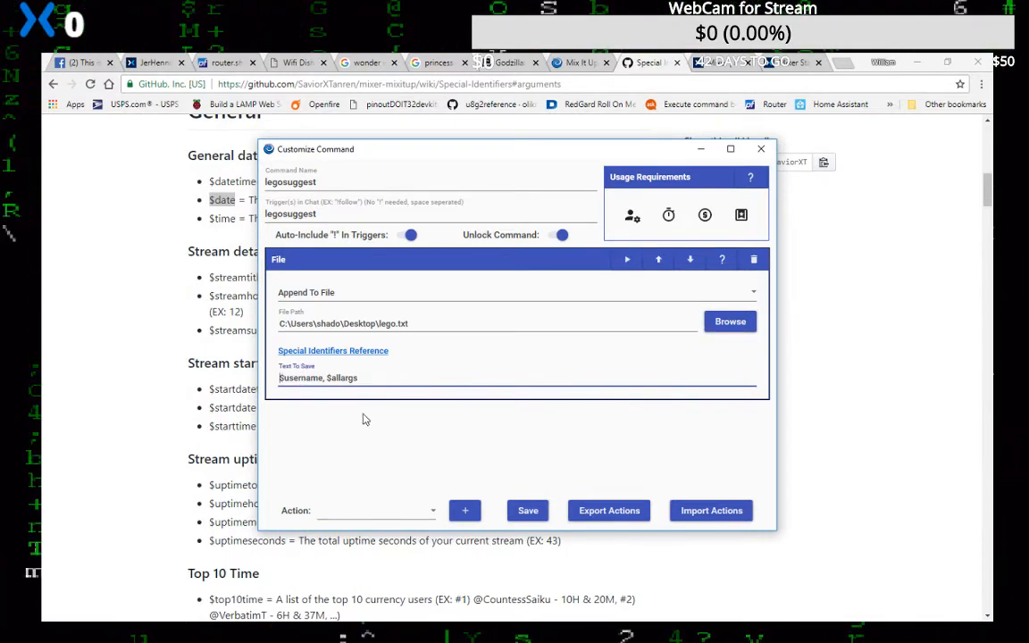
# Step: Insert "$date, " before "$username, $allargs" in the Text To Save field
pyautogui.write('$date,')
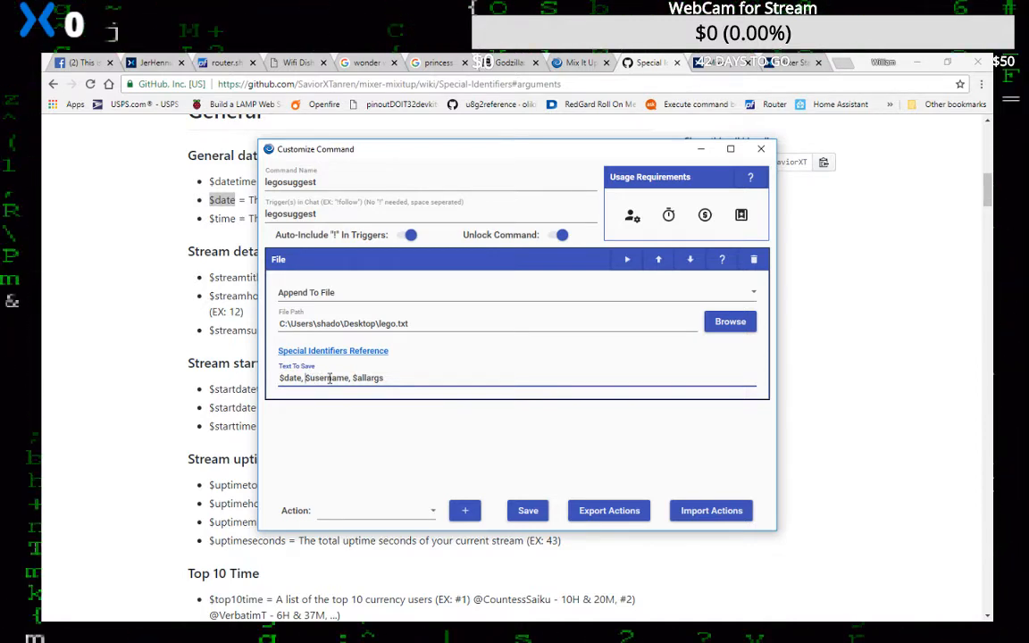
pyautogui.moveTo(411, 397)
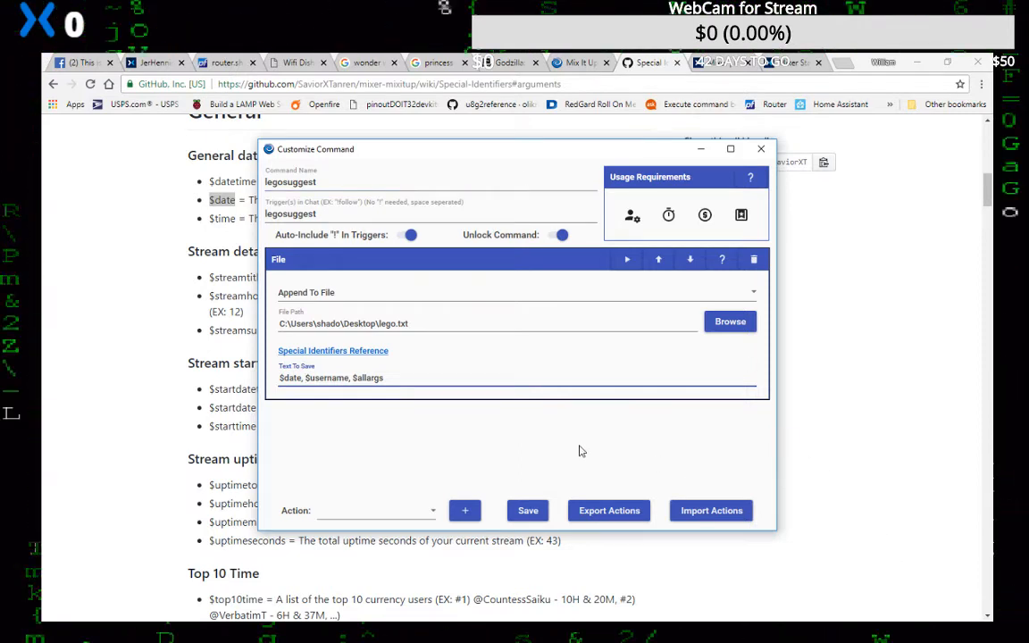
# Step: Save legosuggest, reopen it, and pick Chat as the next action type
pyautogui.click(762, 148)
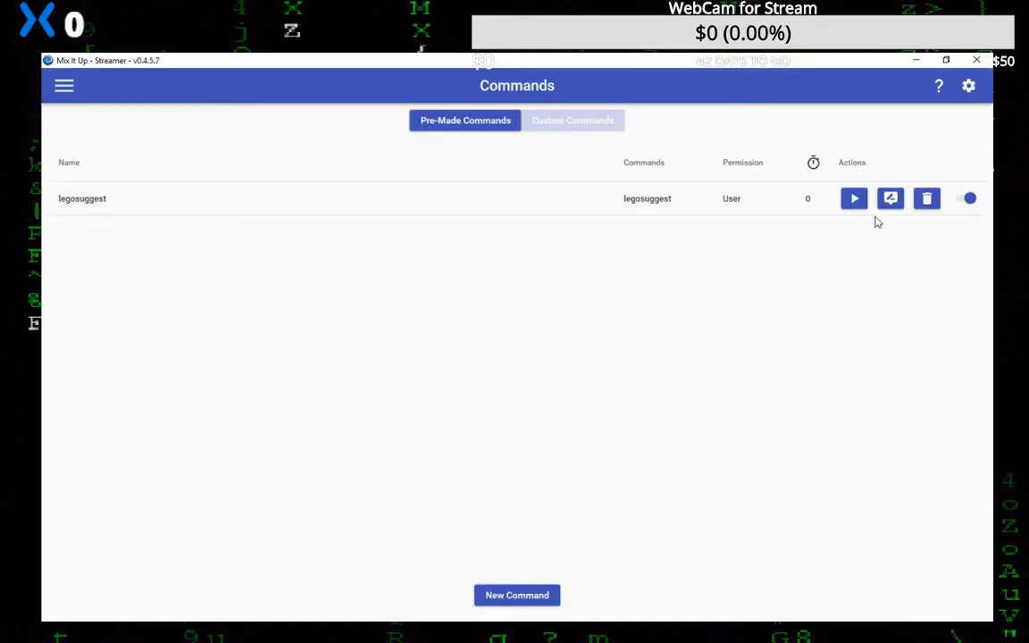
pyautogui.click(890, 199)
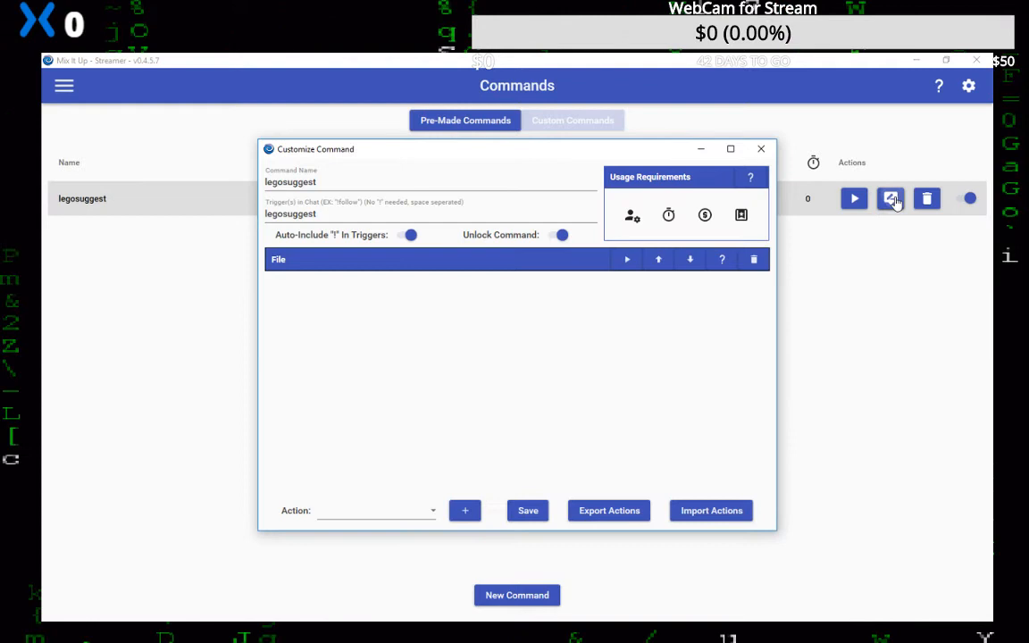
pyautogui.click(375, 511)
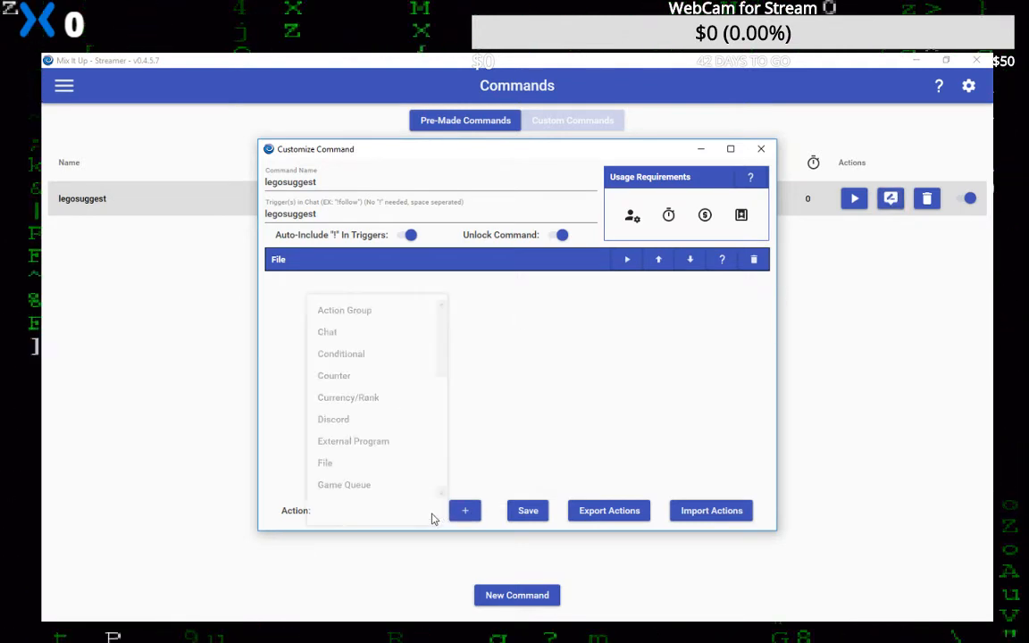
pyautogui.moveTo(327, 331)
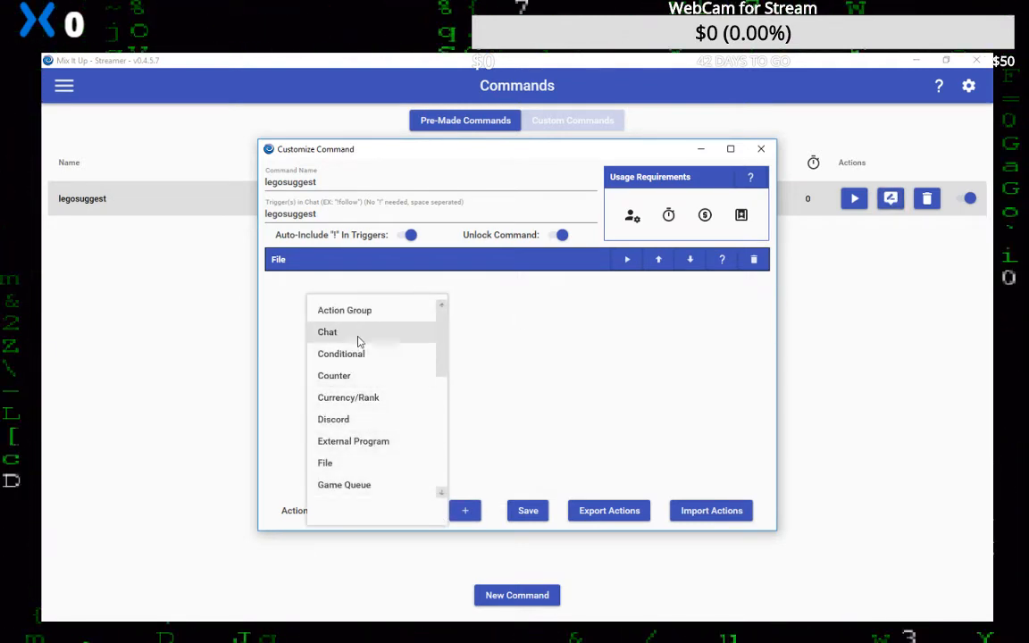
pyautogui.click(327, 331)
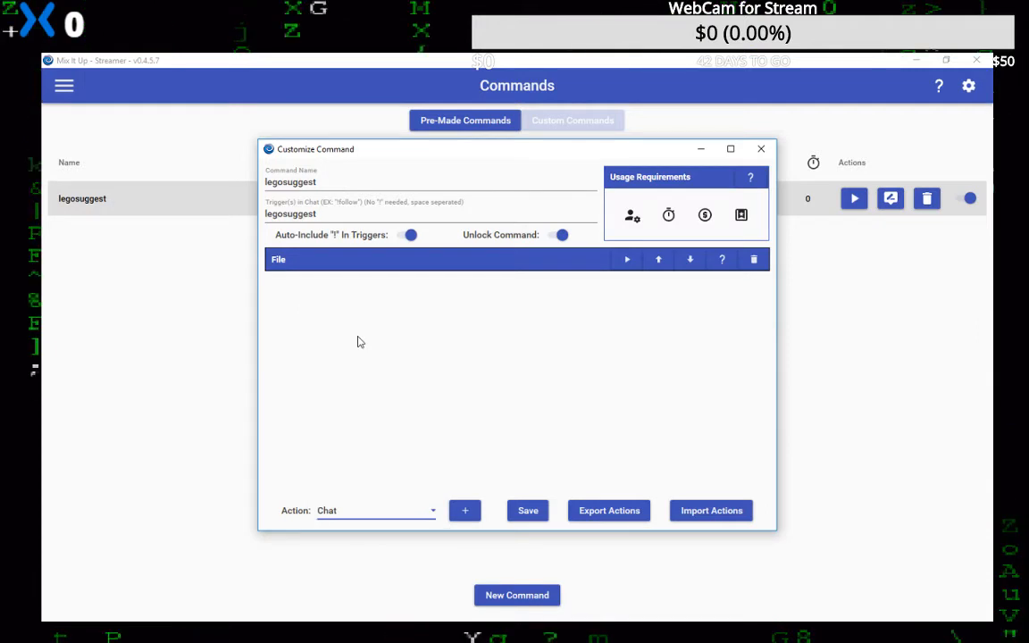
# Step: Add a Chat action sent as streamer saying "Thank You $username for your suggestion!"
pyautogui.click(464, 511)
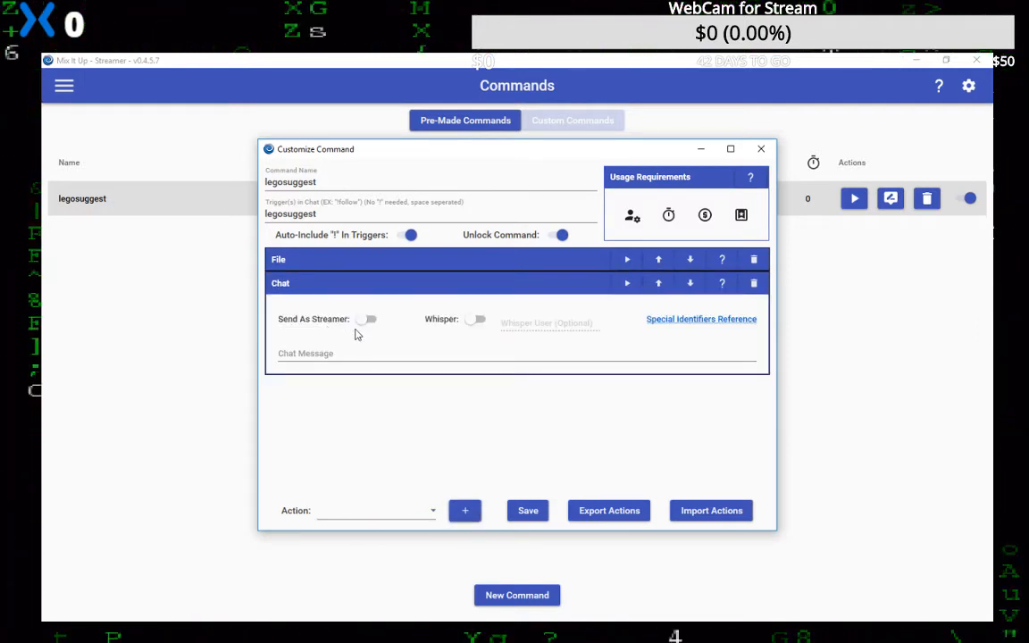
pyautogui.moveTo(402, 339)
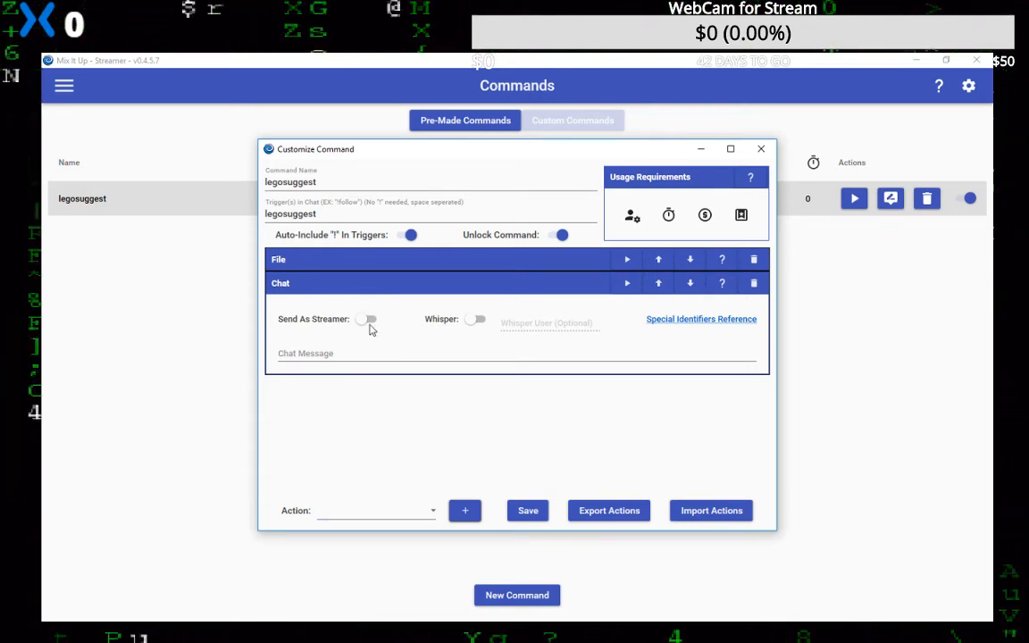
pyautogui.click(368, 318)
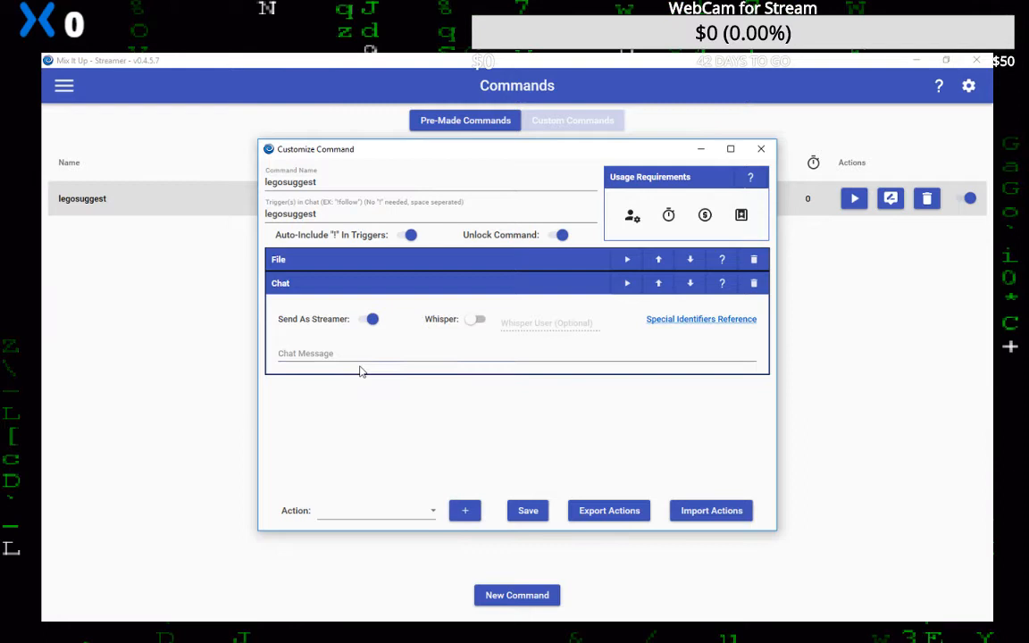
pyautogui.click(352, 353)
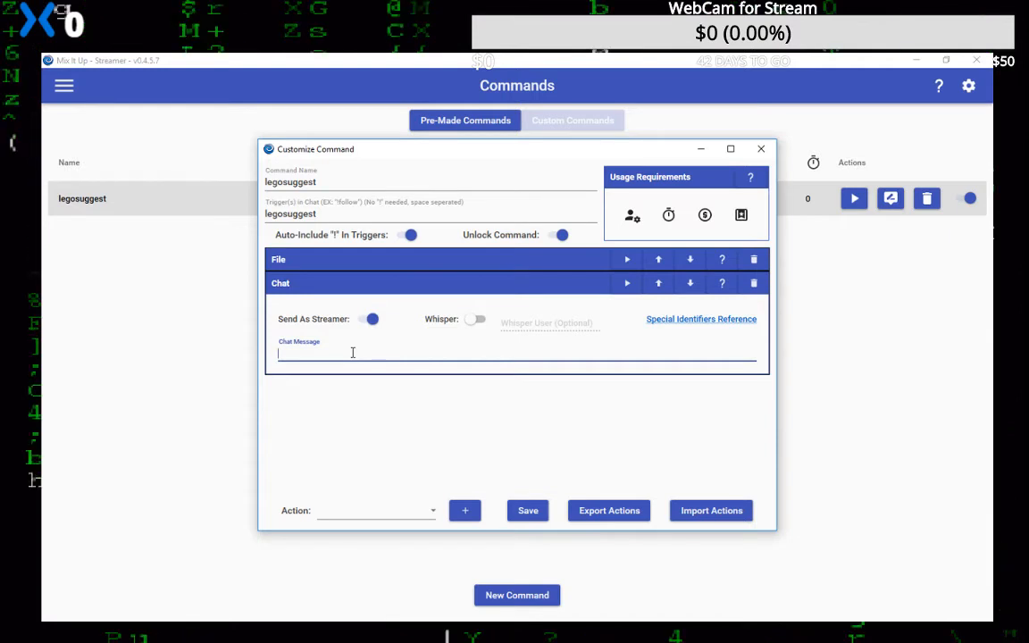
pyautogui.write('THa')
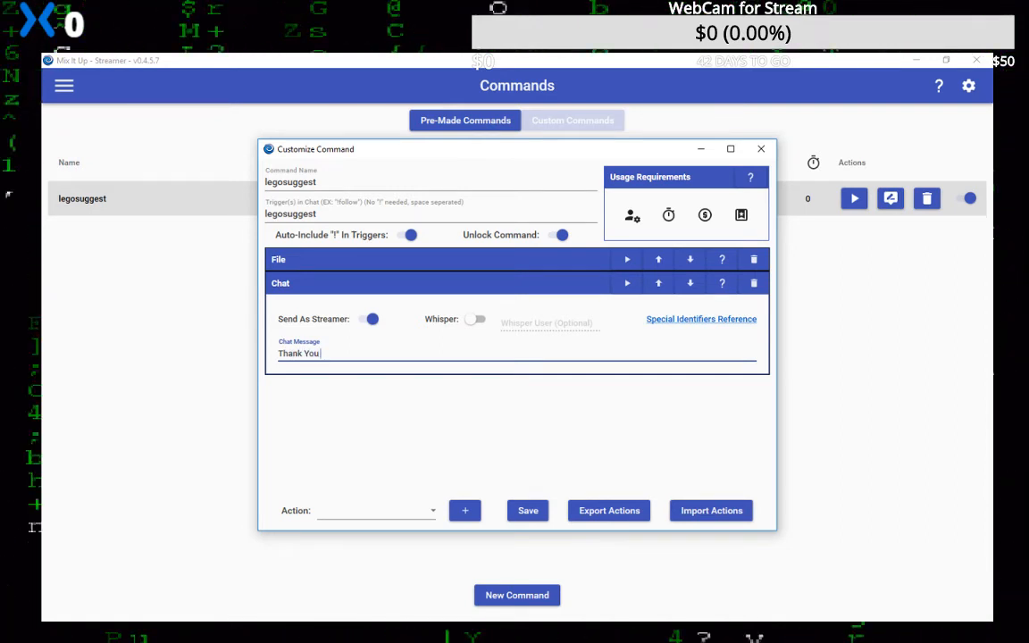
pyautogui.write('$username')
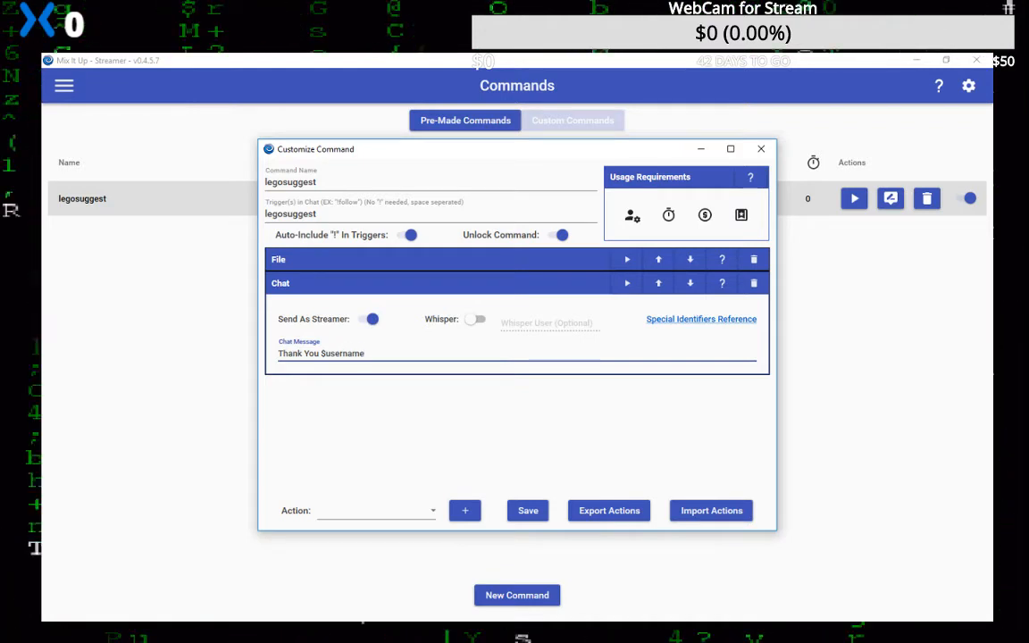
pyautogui.write('!')
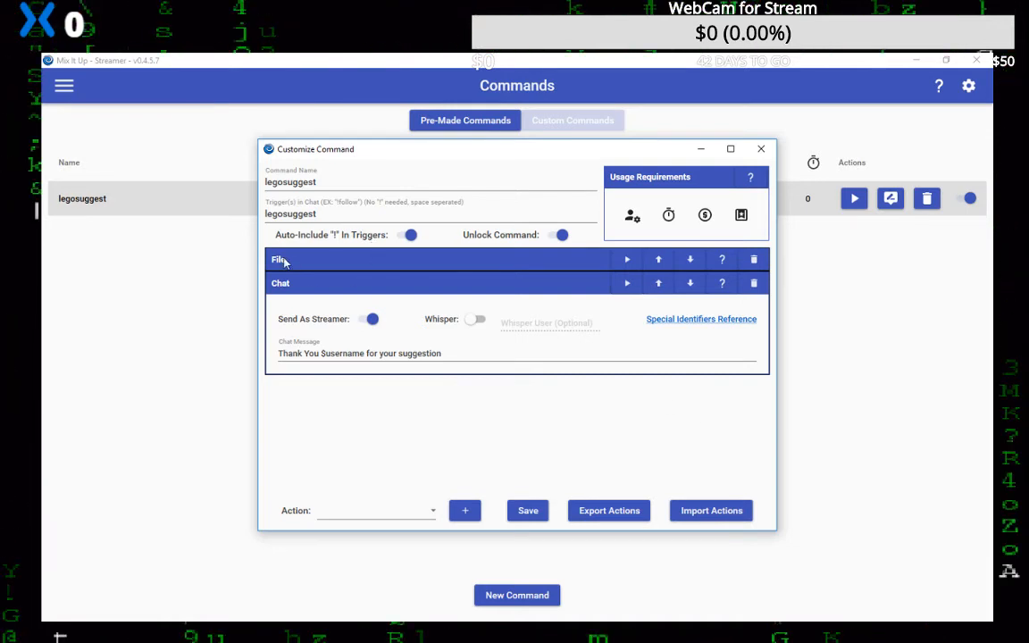
# Step: Save the legosuggest command and bring up ScorpBot's chat for testing
pyautogui.click(279, 259)
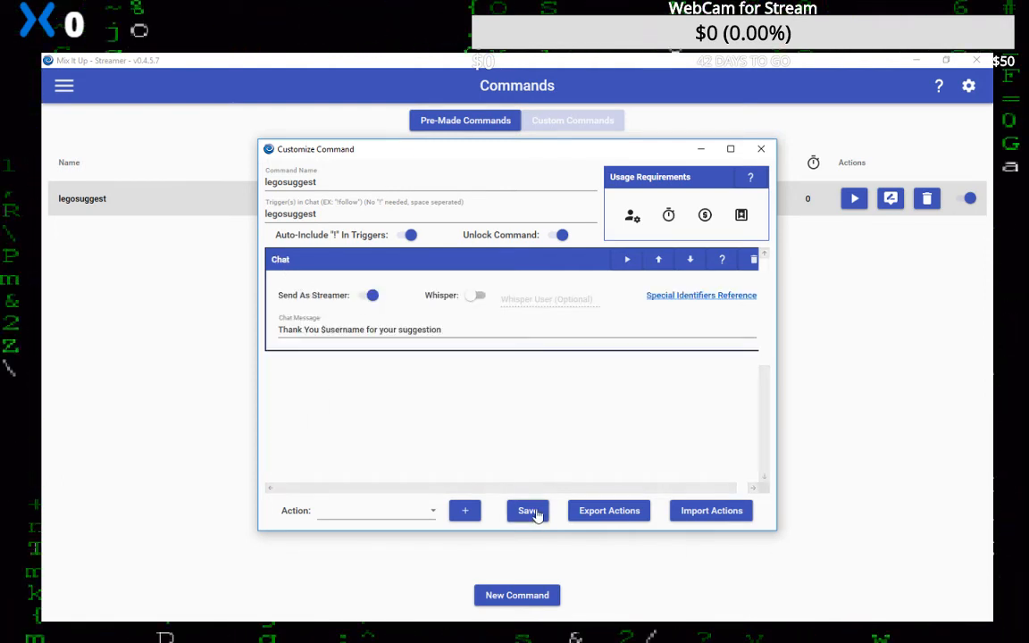
pyautogui.click(528, 511)
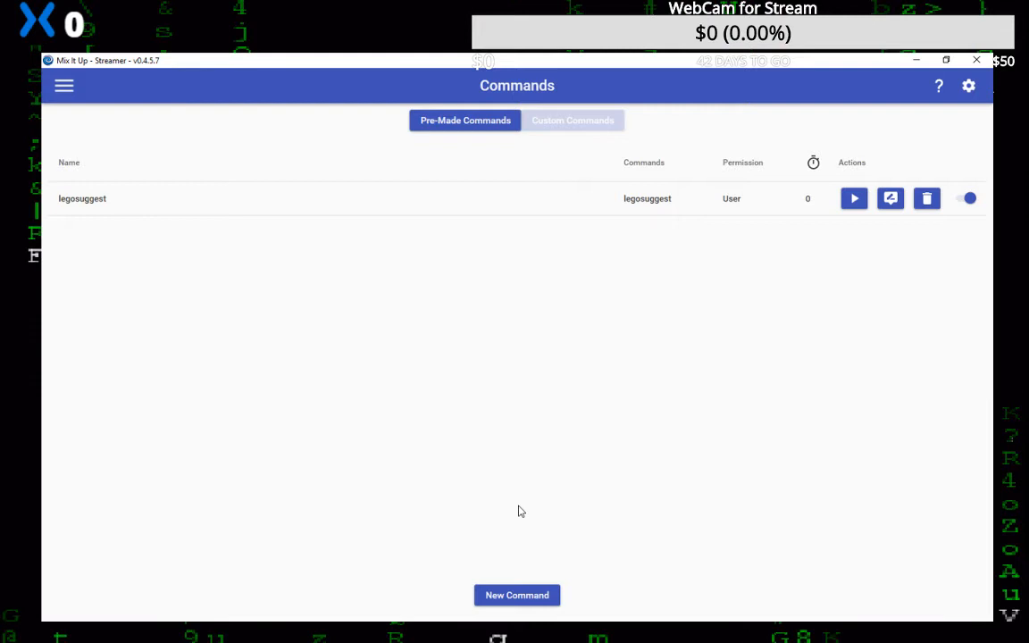
pyautogui.click(964, 198)
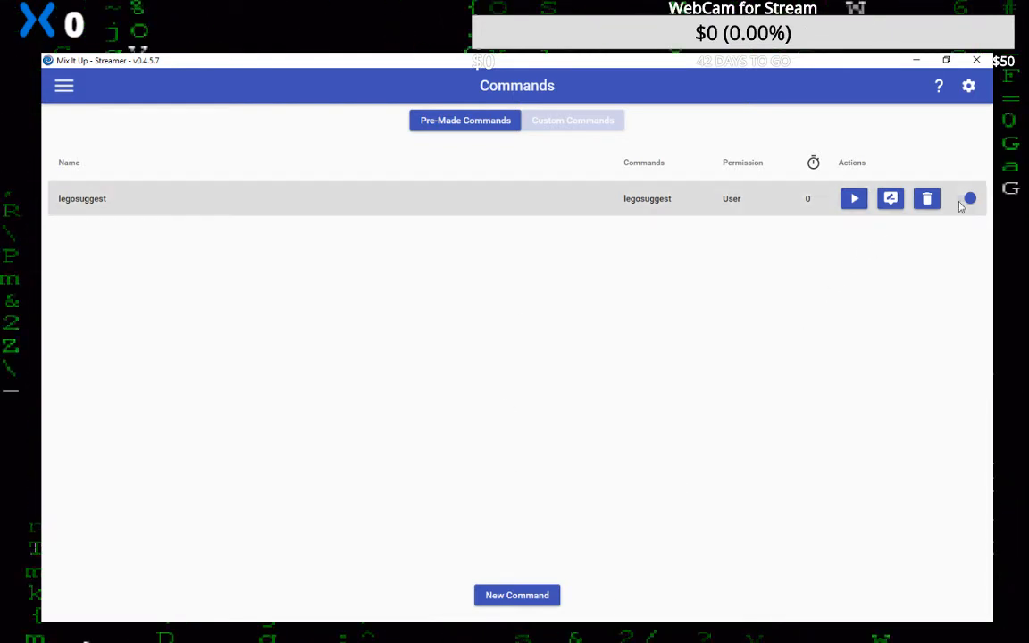
pyautogui.click(967, 199)
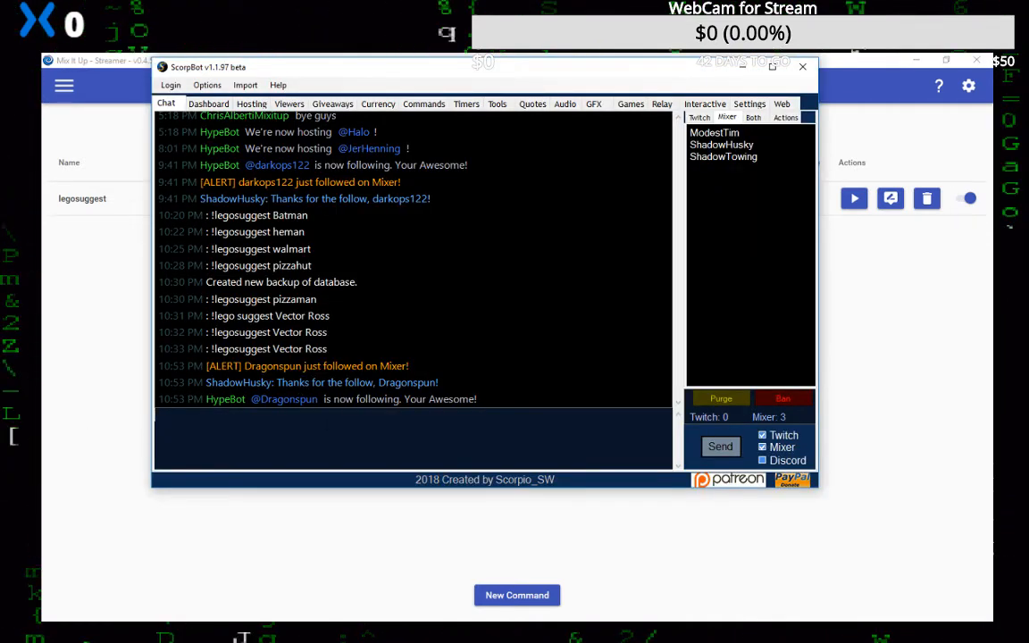
# Step: Send "!legosuggest batman and robin" in ScorpBot chat as a test
pyautogui.write('!leg')
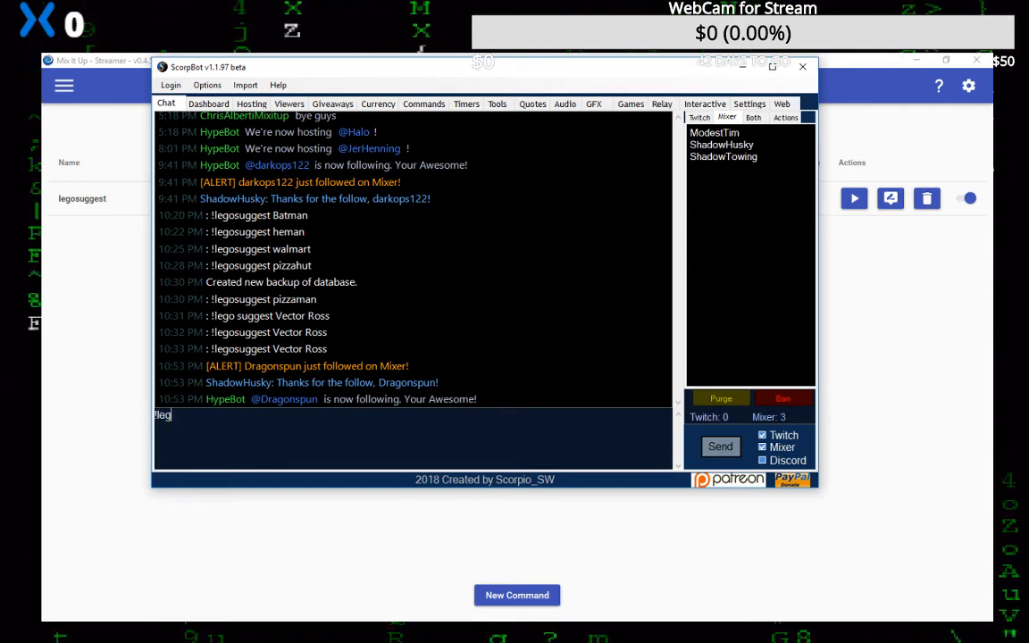
pyautogui.write('osug')
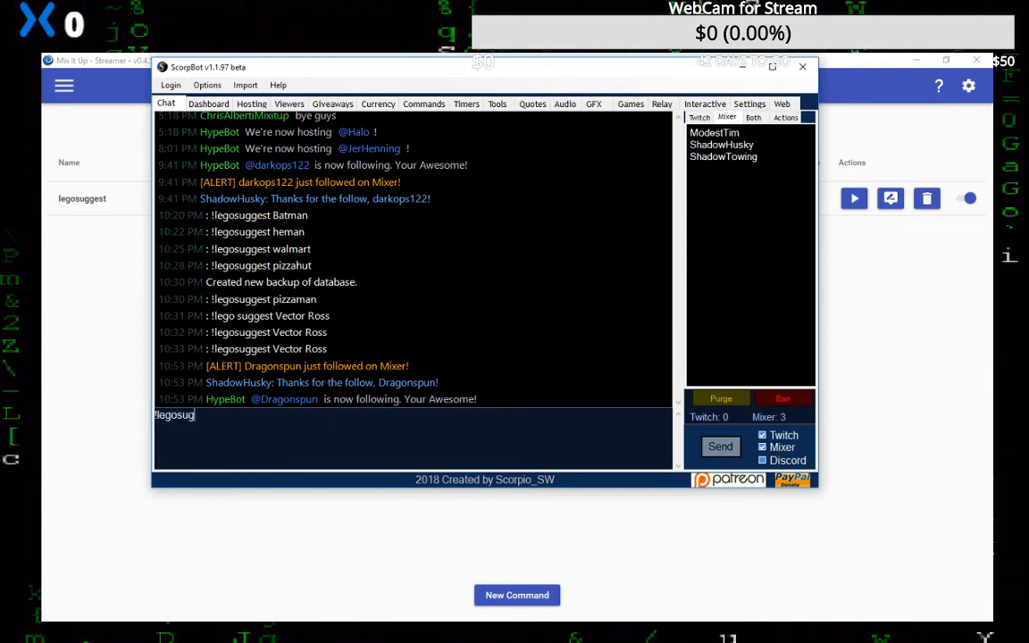
pyautogui.write('gest')
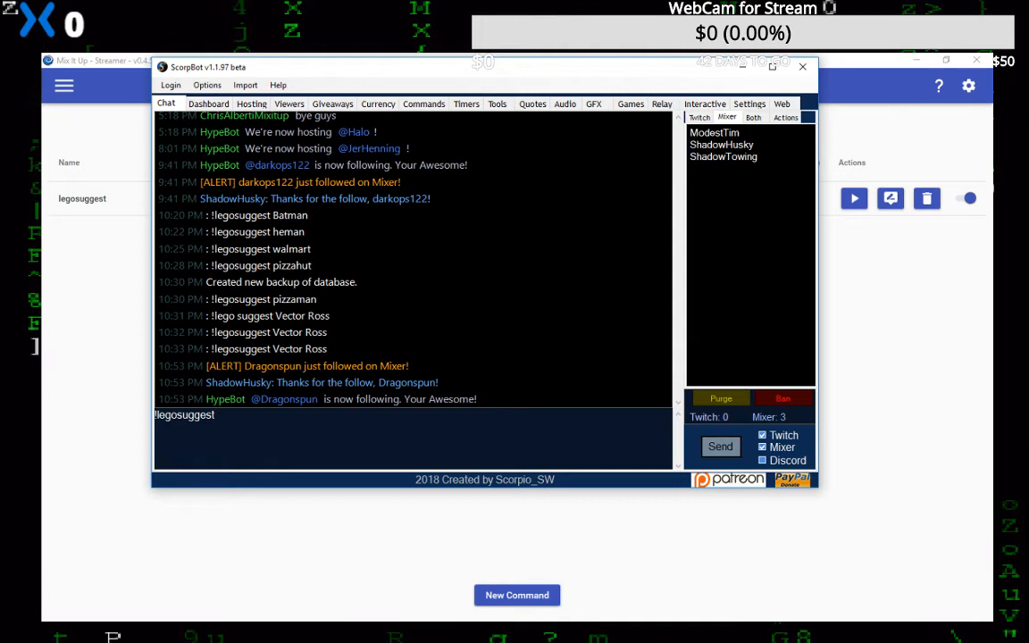
pyautogui.write('batman and robin')
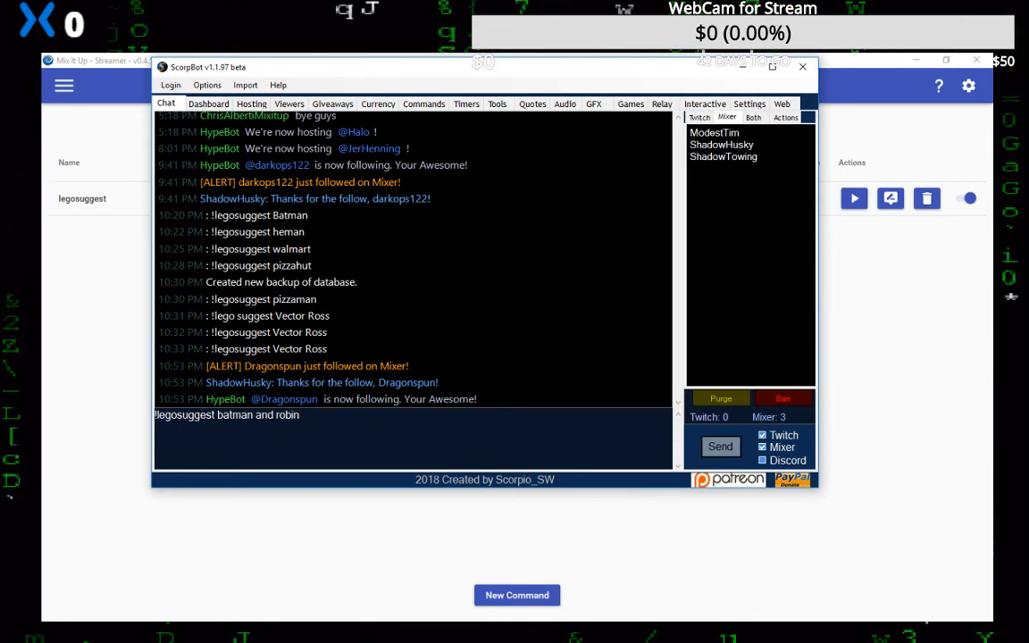
pyautogui.click(720, 446)
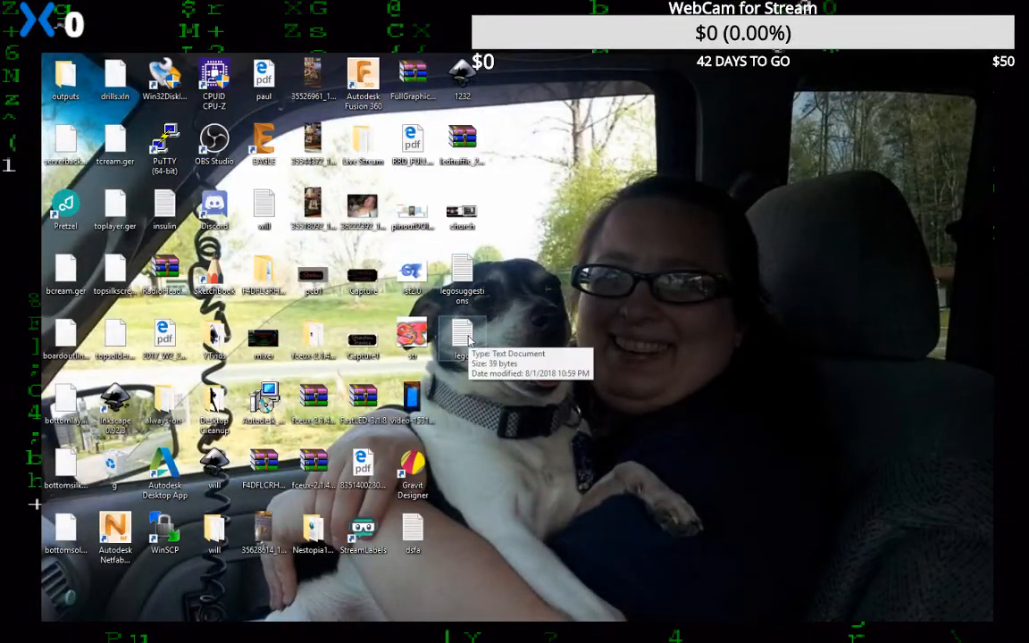
# Step: Open lego.txt from the desktop in Notepad to check the appended suggestion line
pyautogui.doubleClick(461, 337)
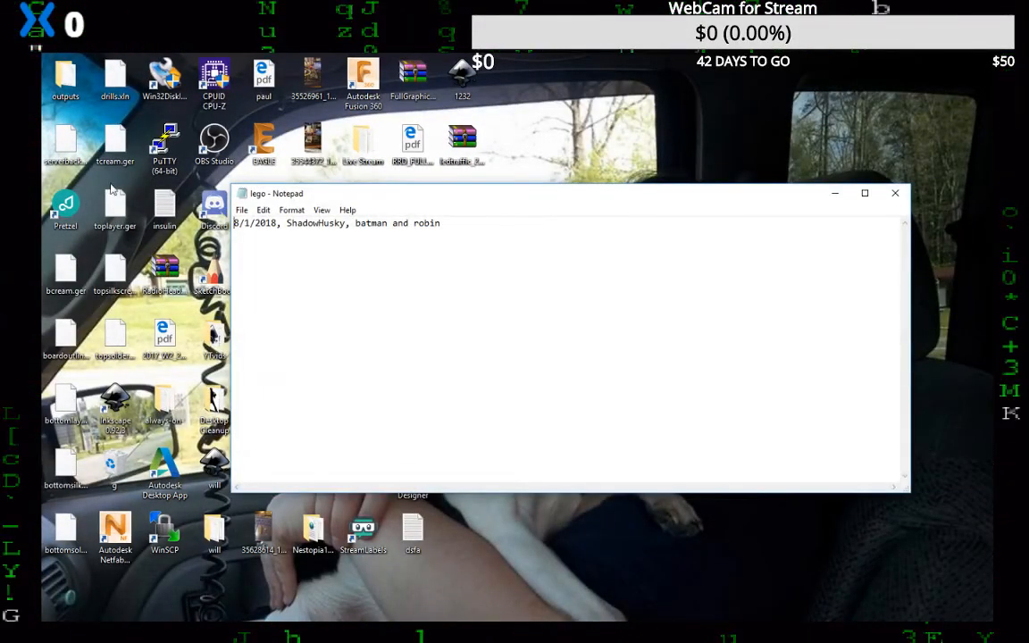